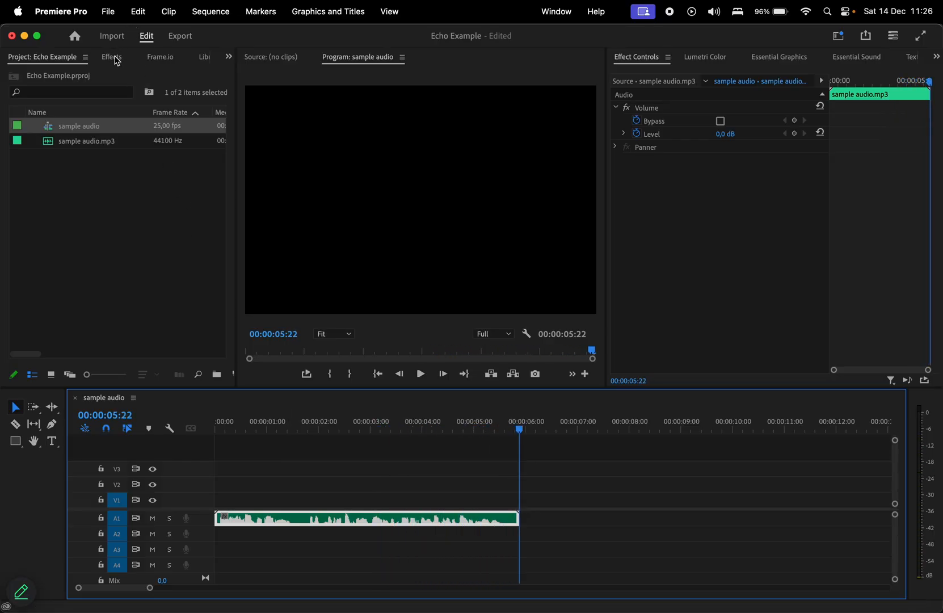
# Reveal the Effects panel to search its library for DeReverb.
pyautogui.click(112, 57)
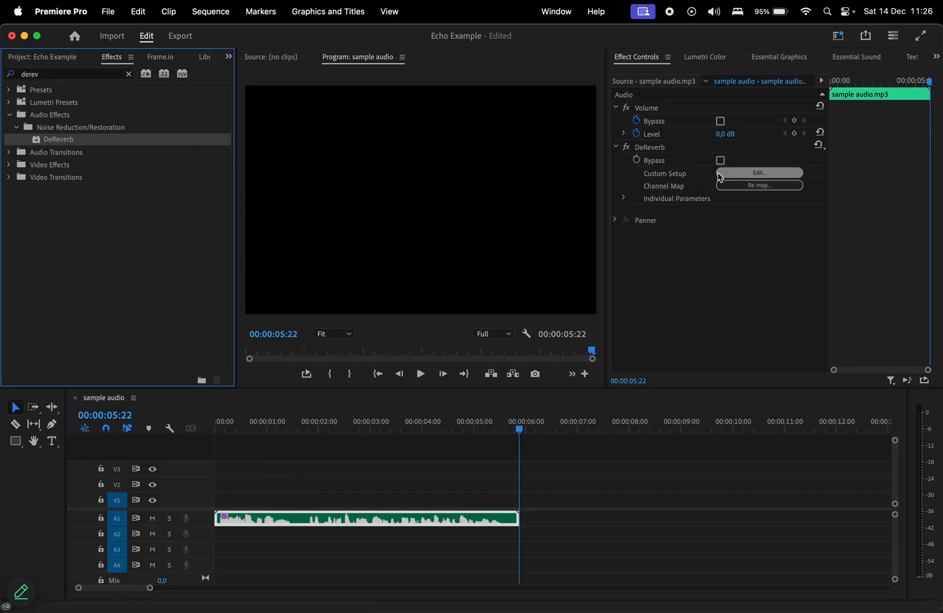
pyautogui.click(759, 174)
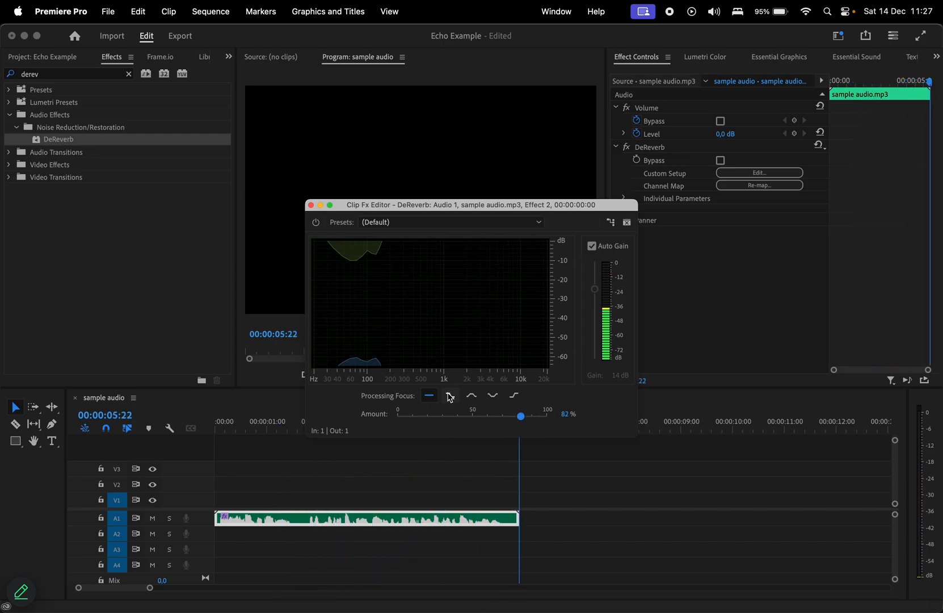
# Audition each Processing Focus option in turn, including mid frequencies, during playback.
pyautogui.click(449, 395)
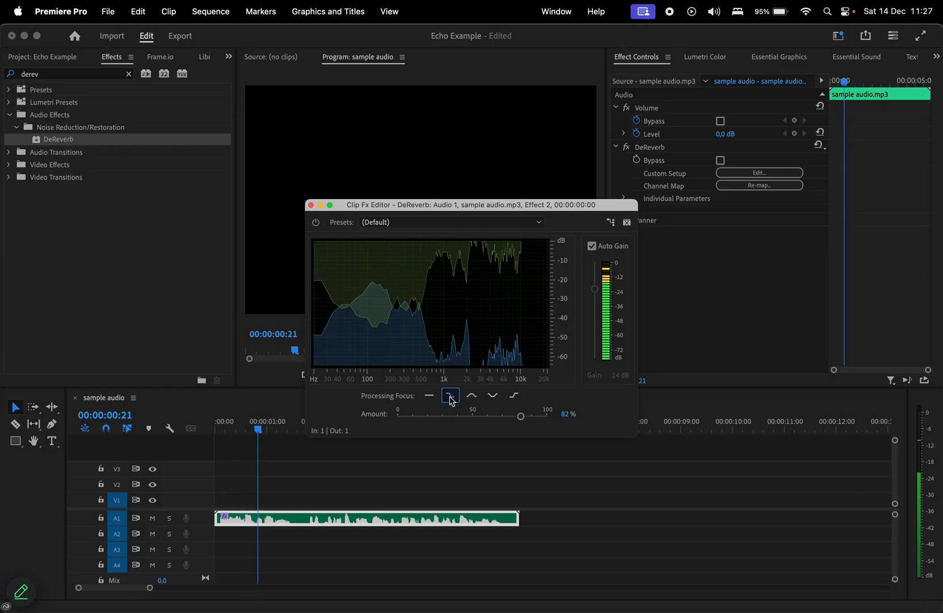
pyautogui.click(472, 395)
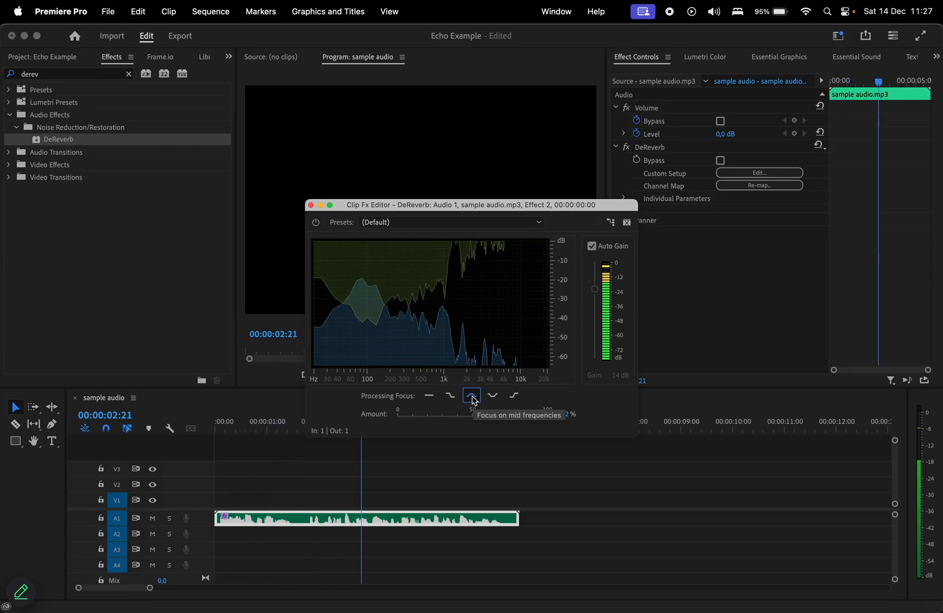
pyautogui.click(493, 395)
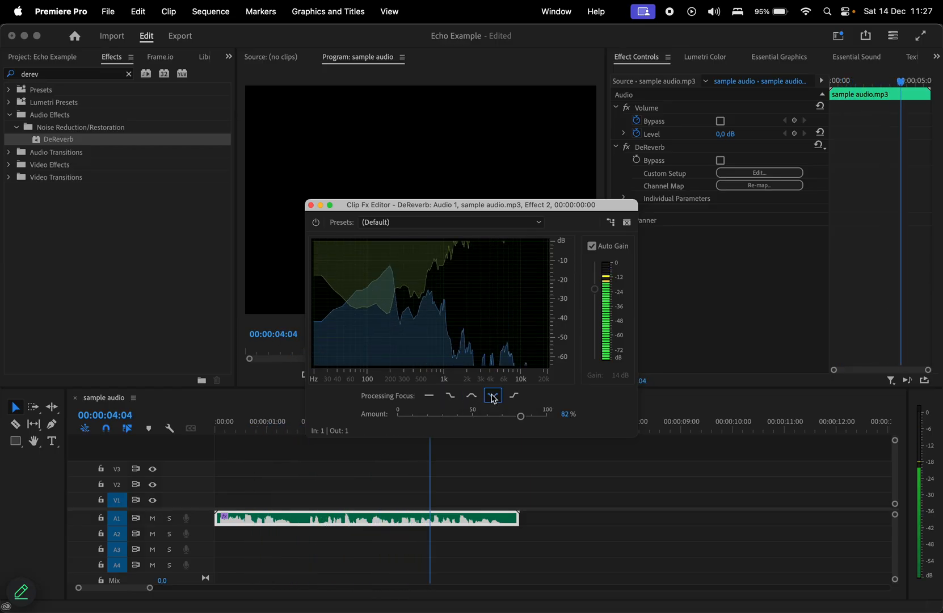
pyautogui.click(514, 395)
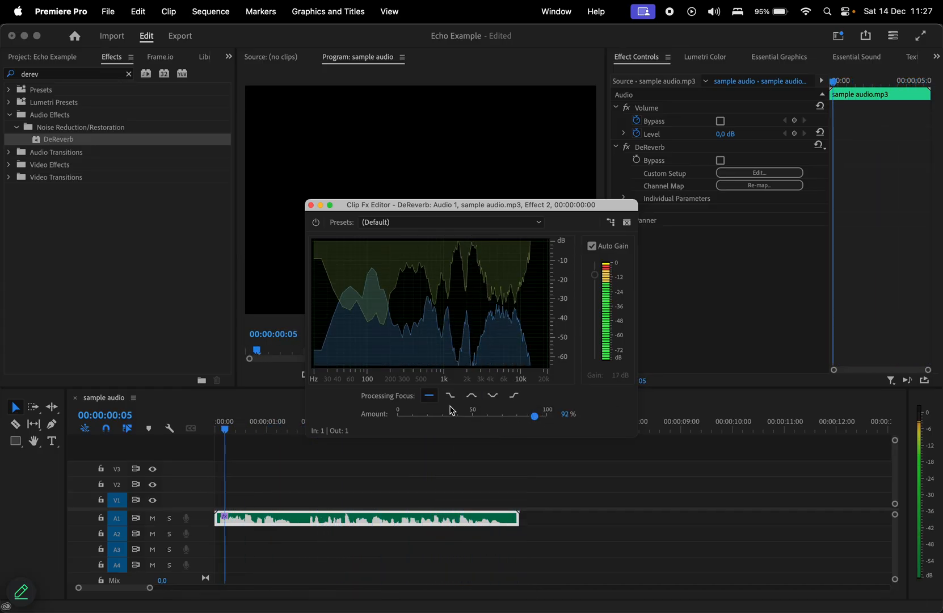
# Dismiss the DeReverb editor and toggle the effect off to compare the dry clip.
pyautogui.click(312, 205)
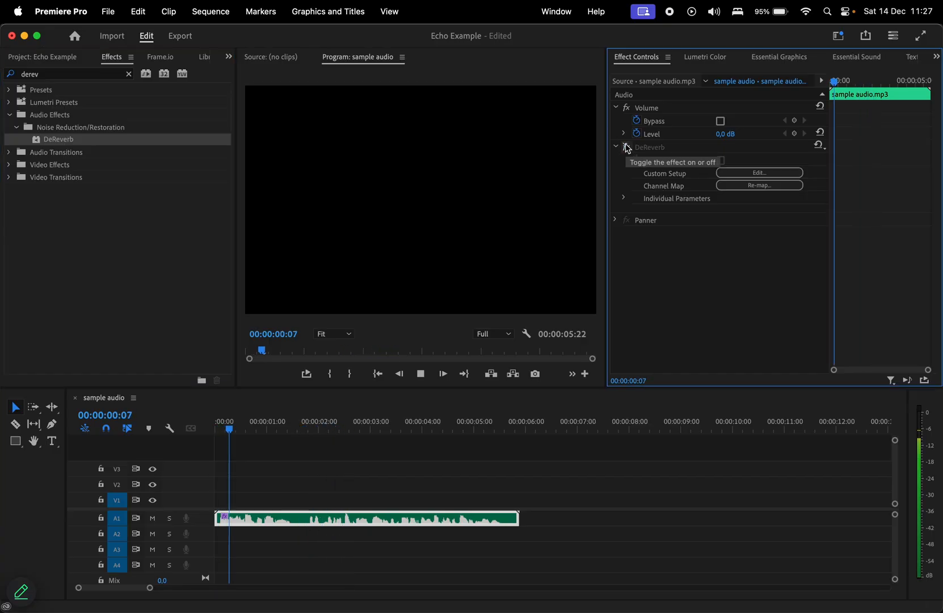
pyautogui.click(333, 421)
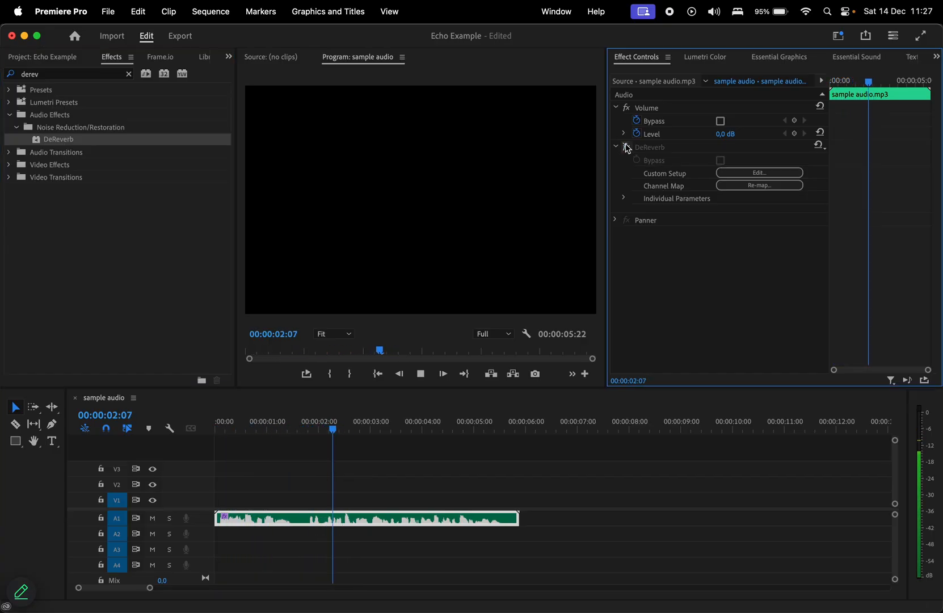